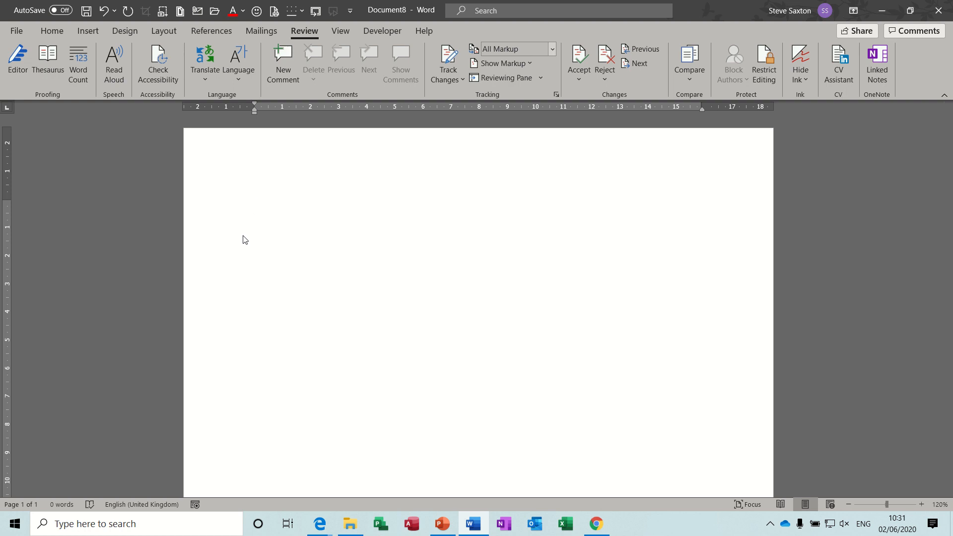
Step: Open the Review tab's Compare dropdown from the blank document
click(255, 207)
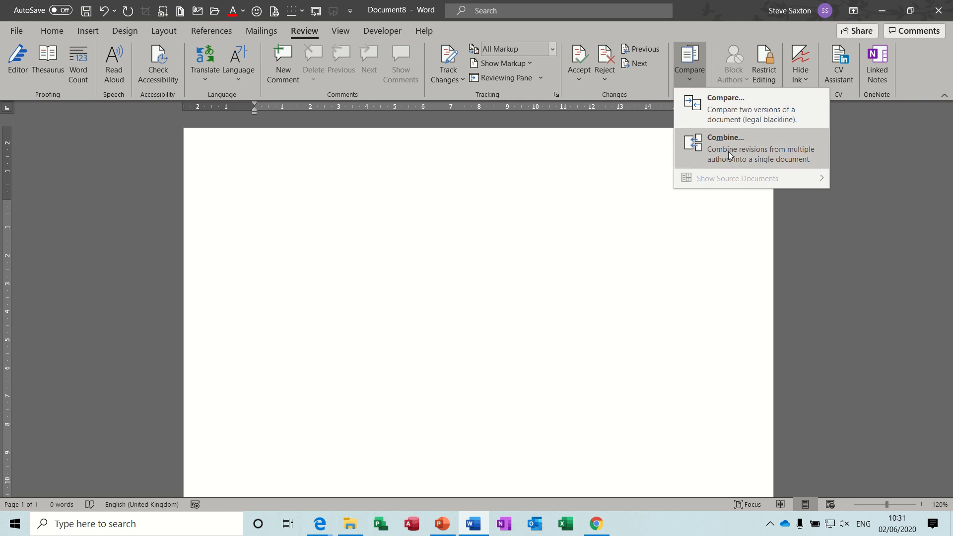
mouse_move(745, 112)
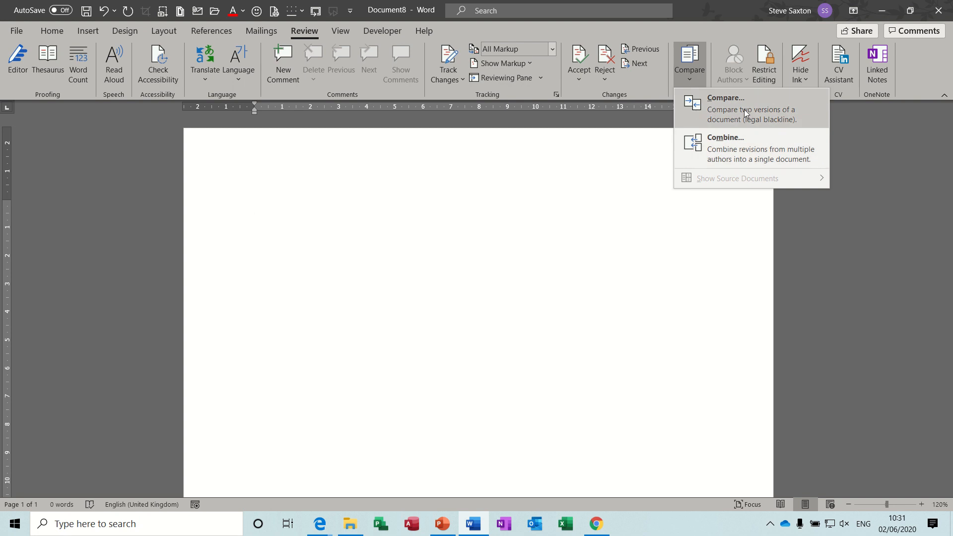
mouse_move(781, 115)
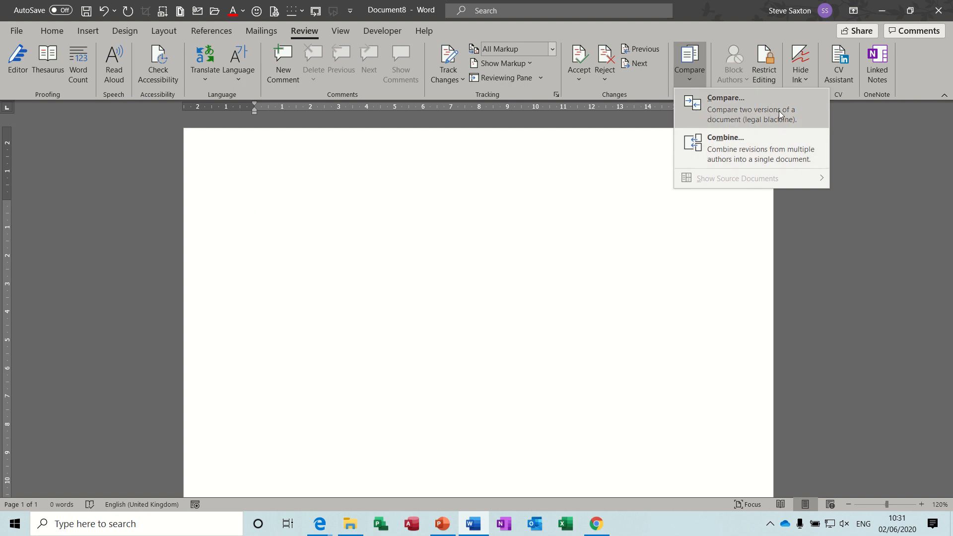
Step: Compare test (original) against test1 (revised) to produce a comparison document
click(726, 108)
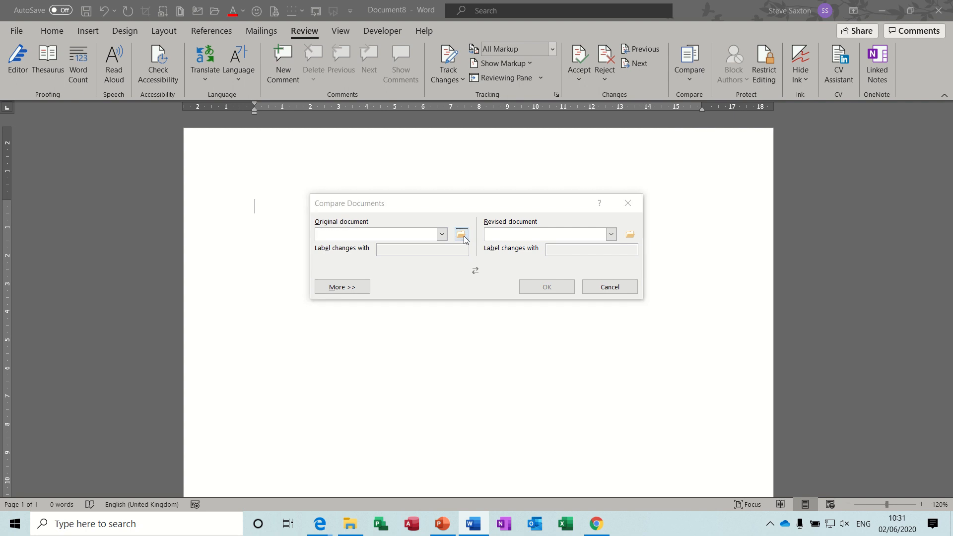
click(461, 235)
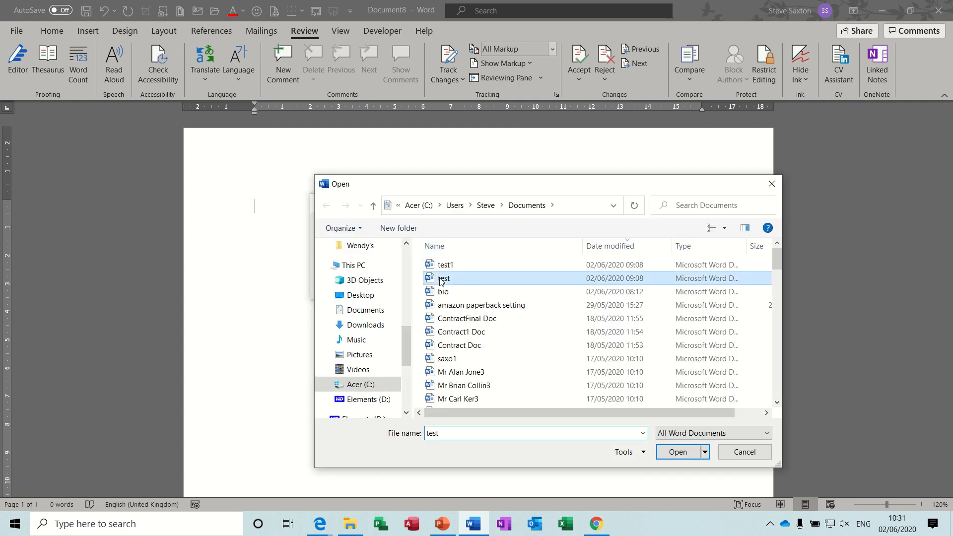
click(677, 451)
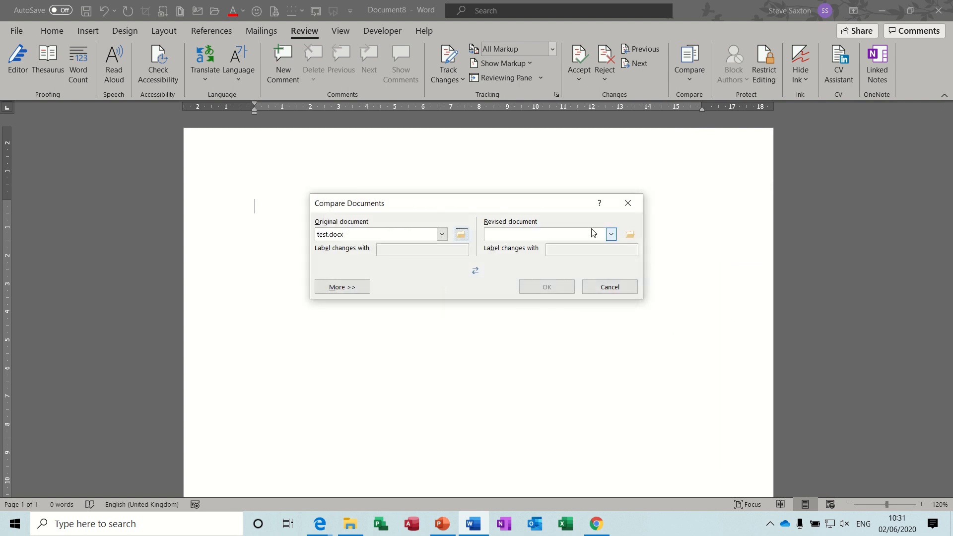
click(630, 234)
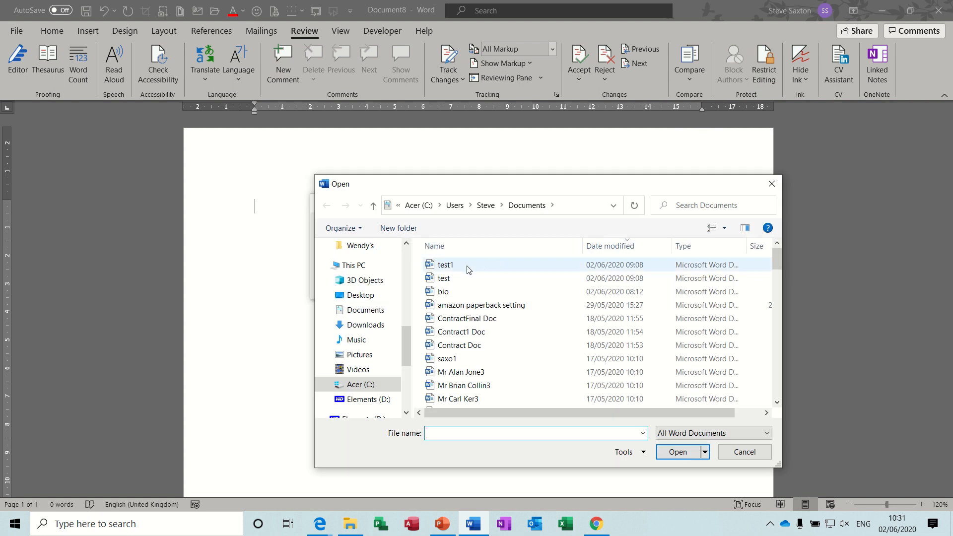
double_click(446, 265)
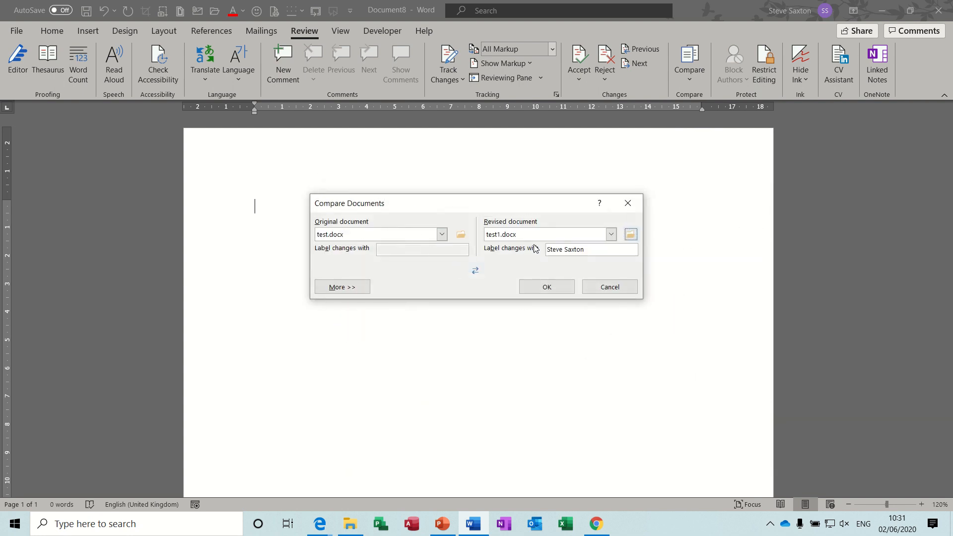
click(545, 286)
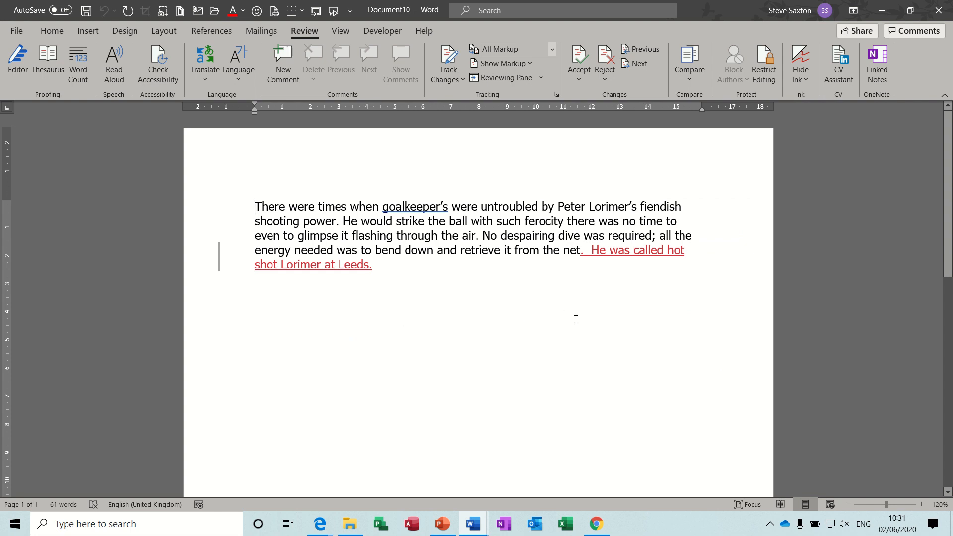
mouse_move(598, 273)
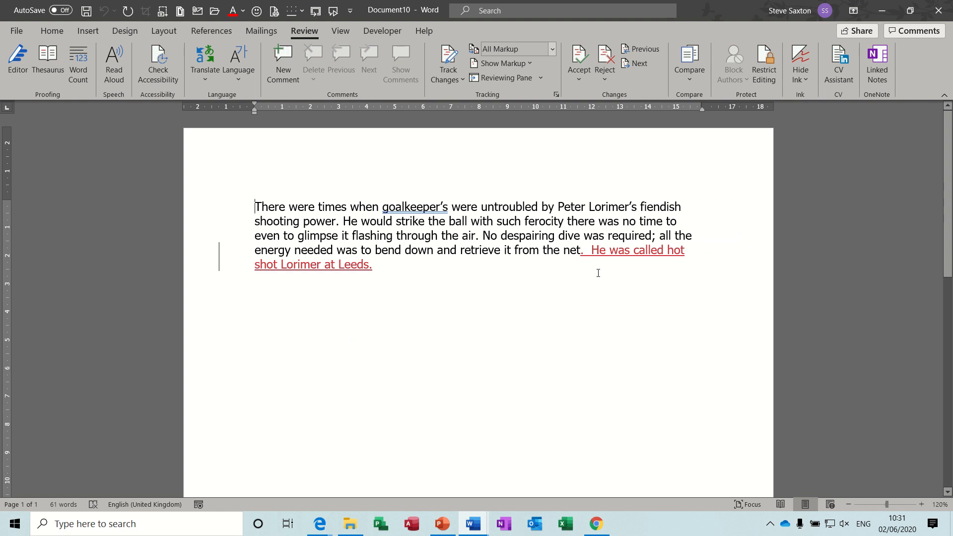
mouse_move(387, 219)
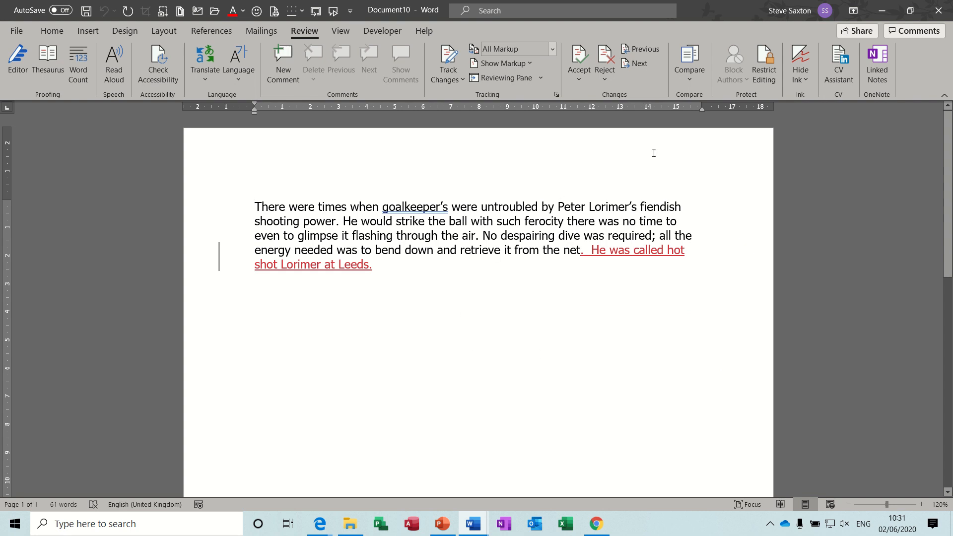
Step: Show both source documents, test and test1, via Compare > Show Source Documents
click(690, 63)
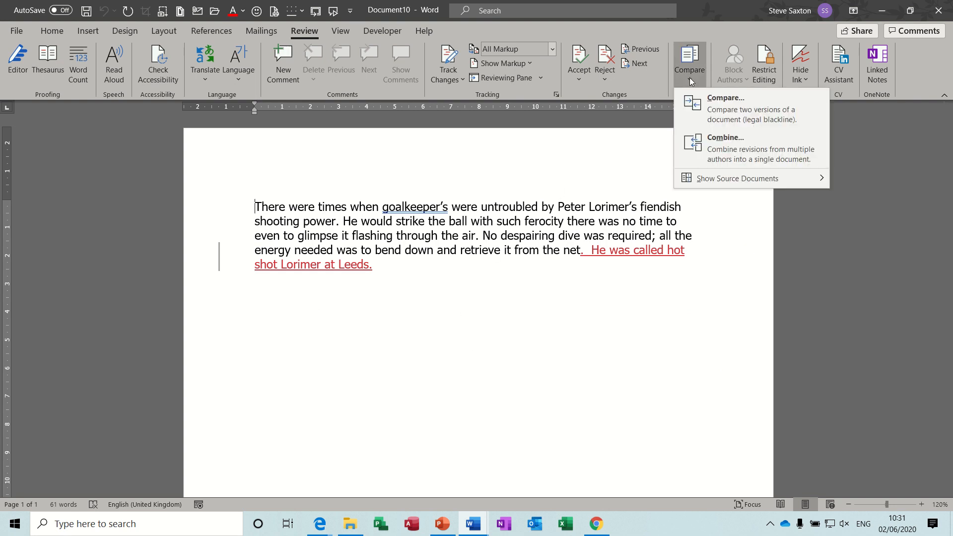
mouse_move(738, 178)
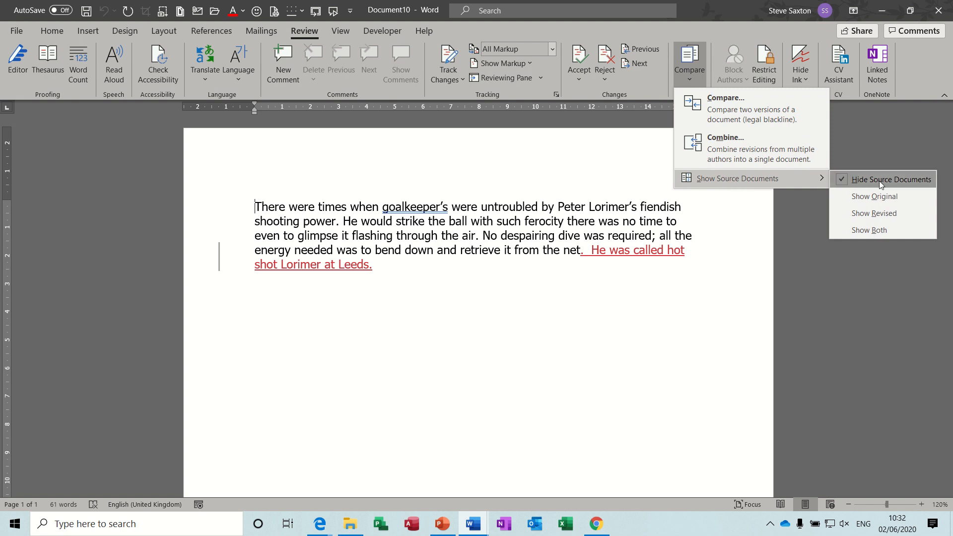
mouse_move(874, 214)
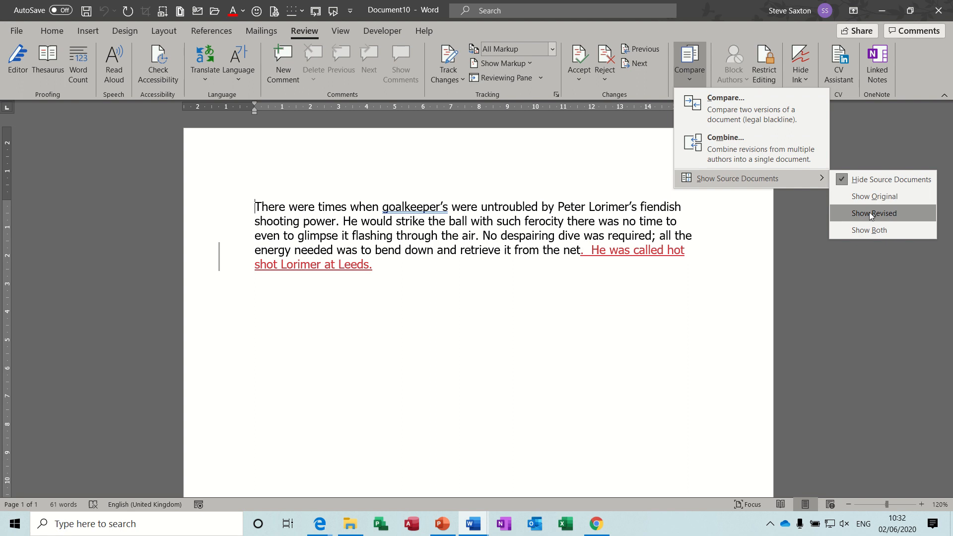
click(874, 214)
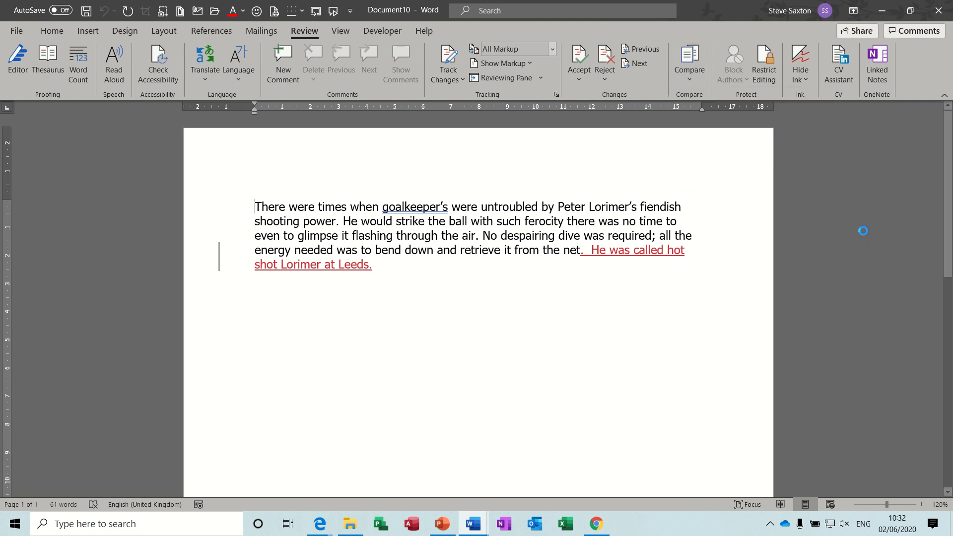
Step: Select the inserted sentence about hot shot Lorimer at Leeds
click(689, 60)
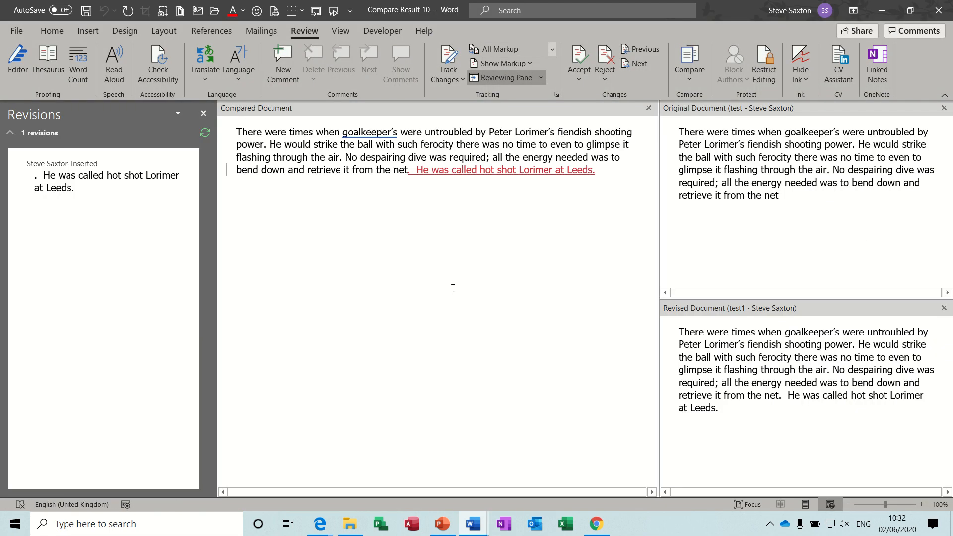
mouse_move(737, 189)
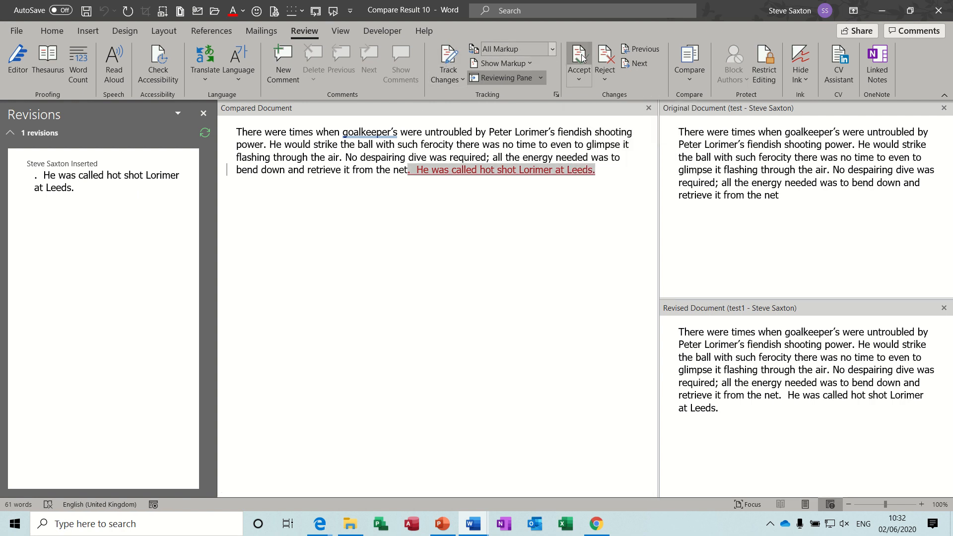
Step: Accept the Lorimer insertion and dismiss the no-tracked-changes message
click(578, 55)
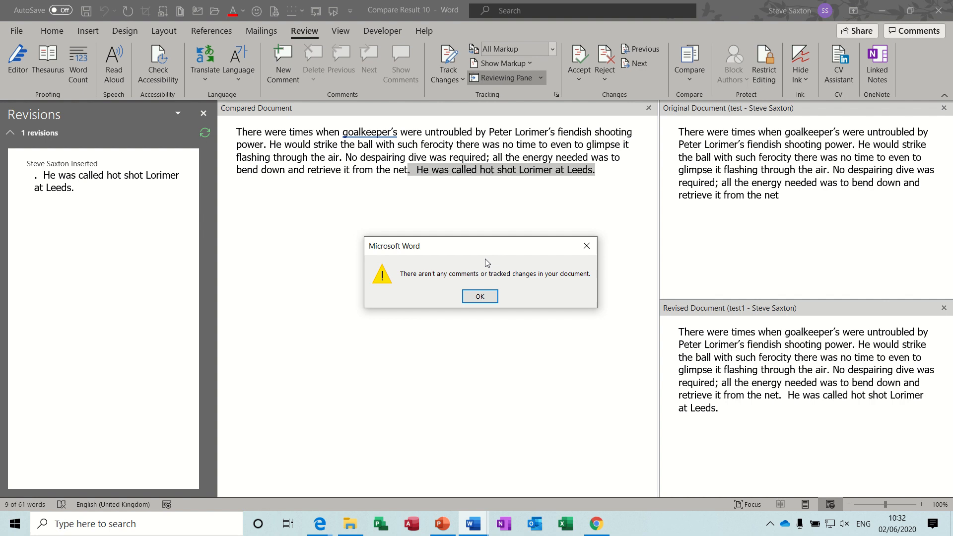
click(479, 296)
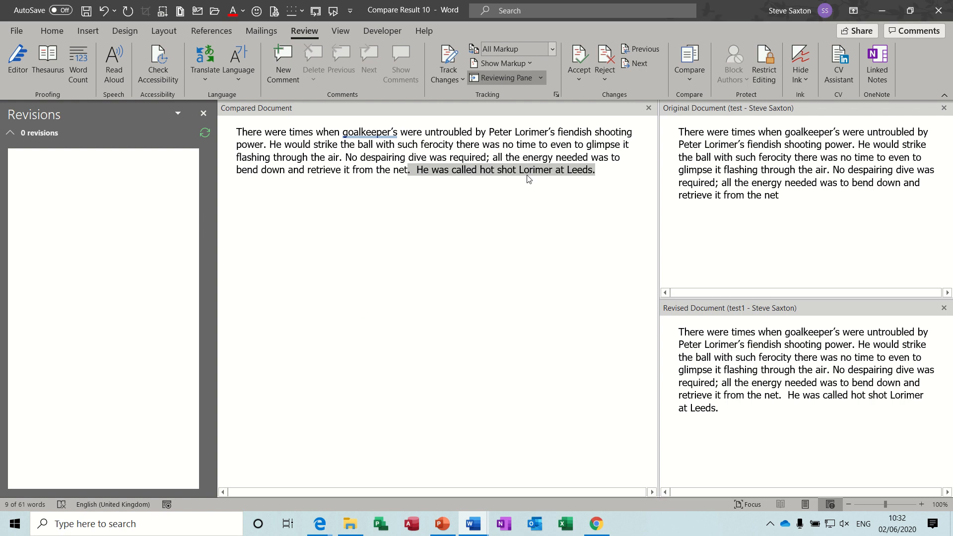
mouse_move(388, 165)
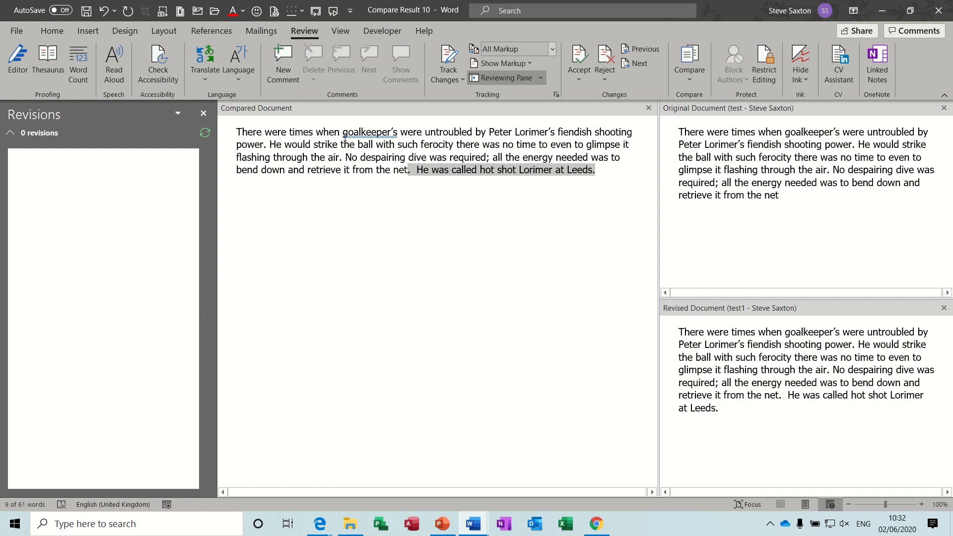
mouse_move(584, 226)
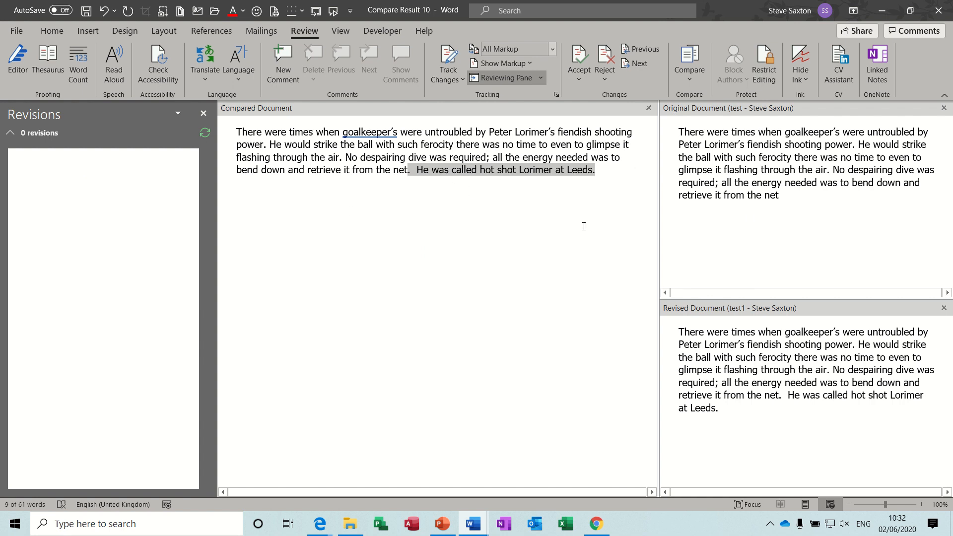
mouse_move(495, 227)
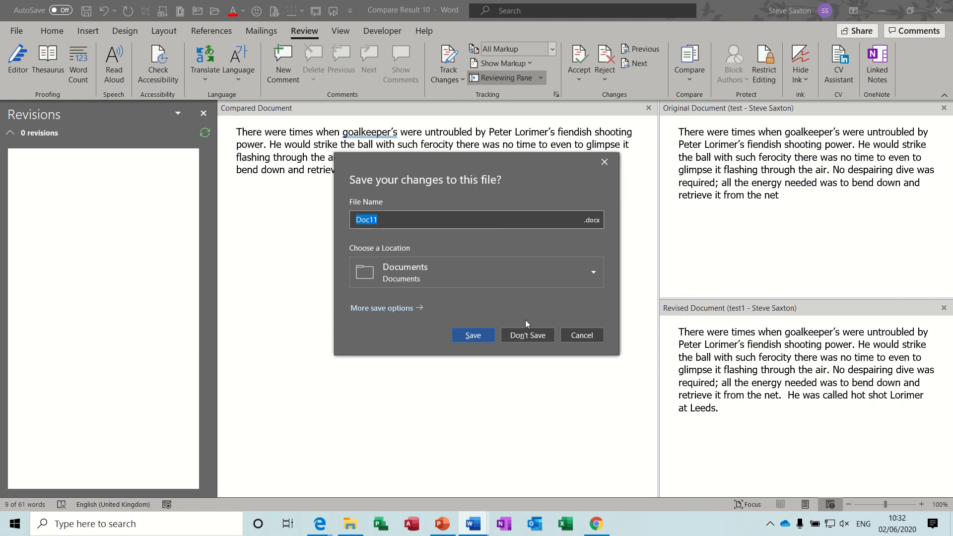
Step: Discard the comparison result without saving and reopen the Compare options
click(527, 335)
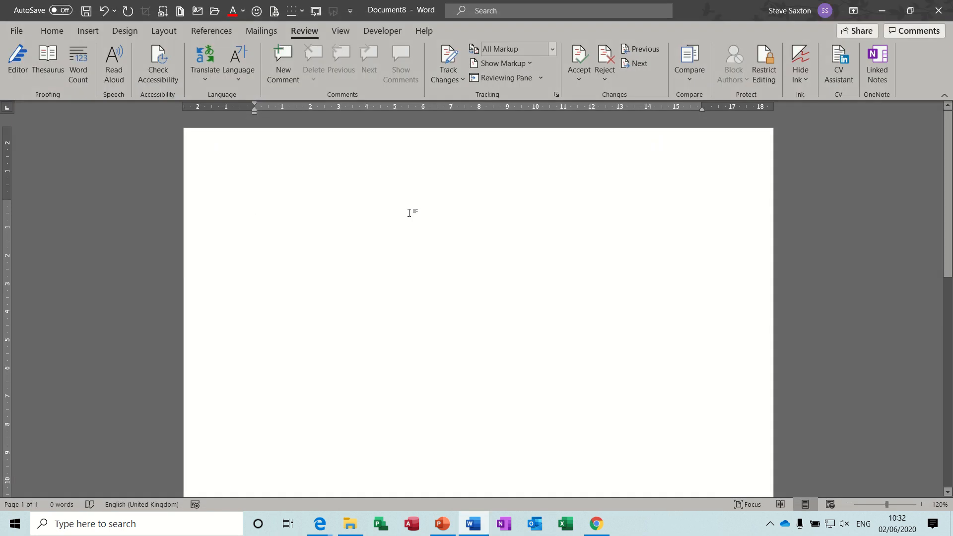
click(256, 207)
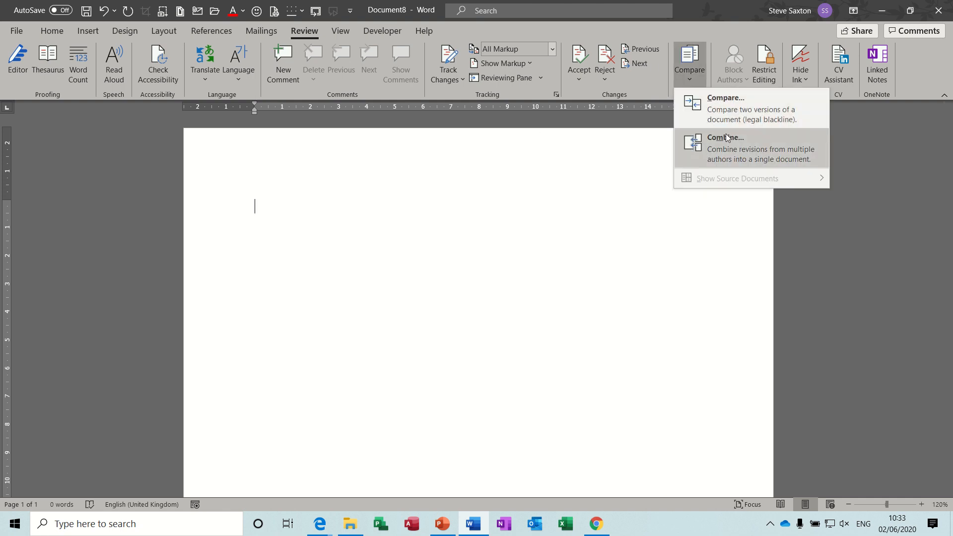
Step: Combine test as the original with test1.docx as the revised document
click(725, 148)
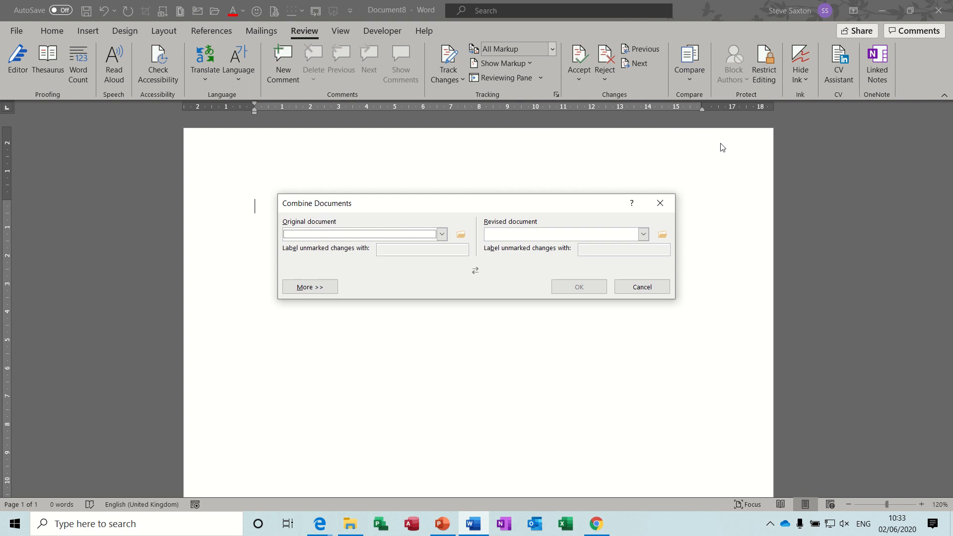
click(461, 233)
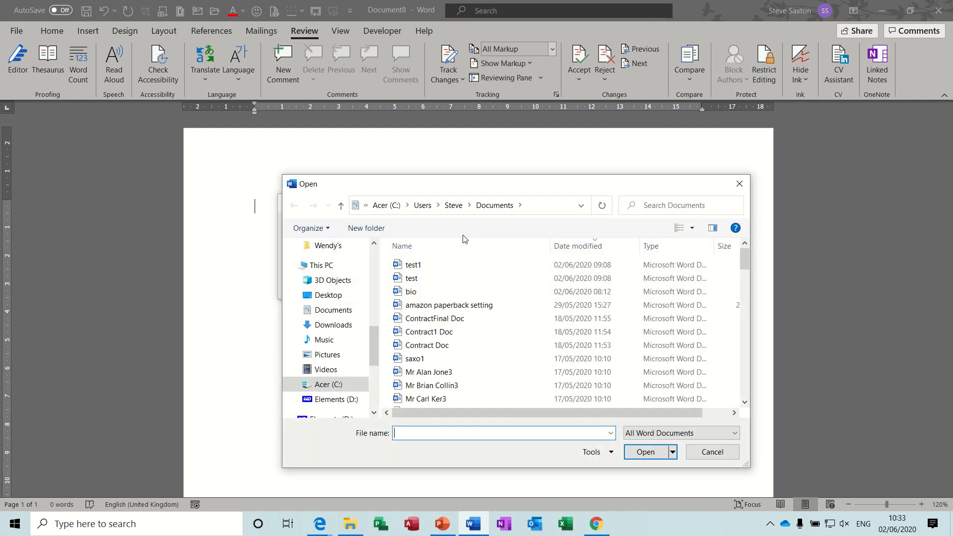
click(411, 279)
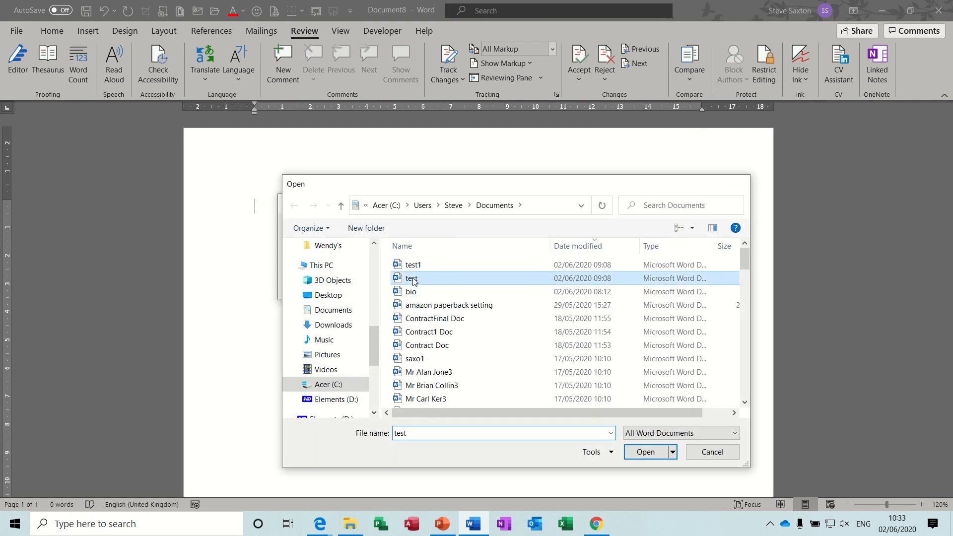
click(646, 452)
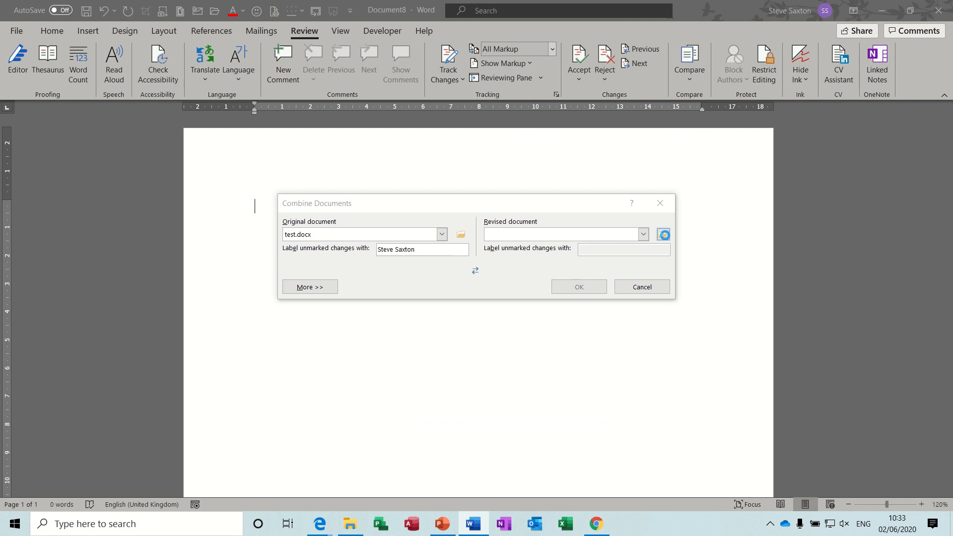
click(664, 234)
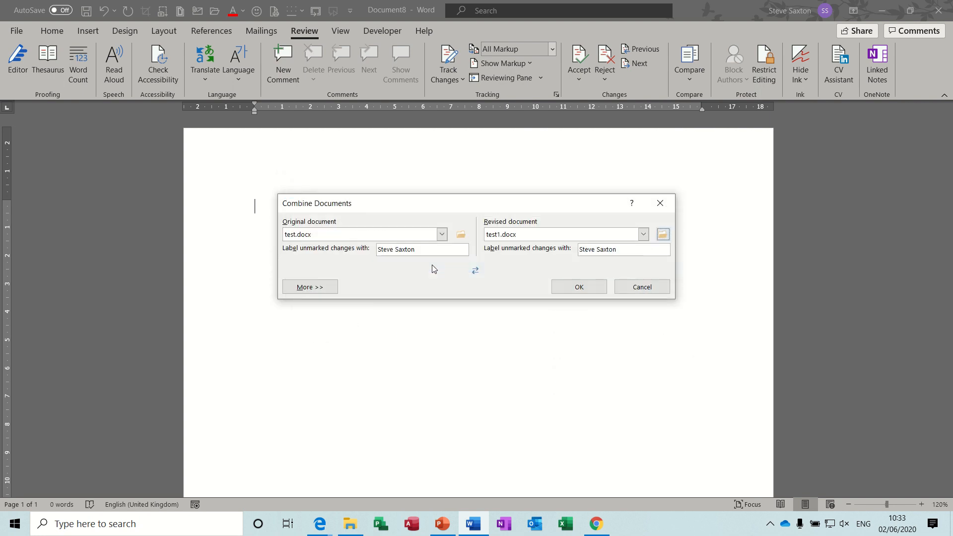
click(578, 287)
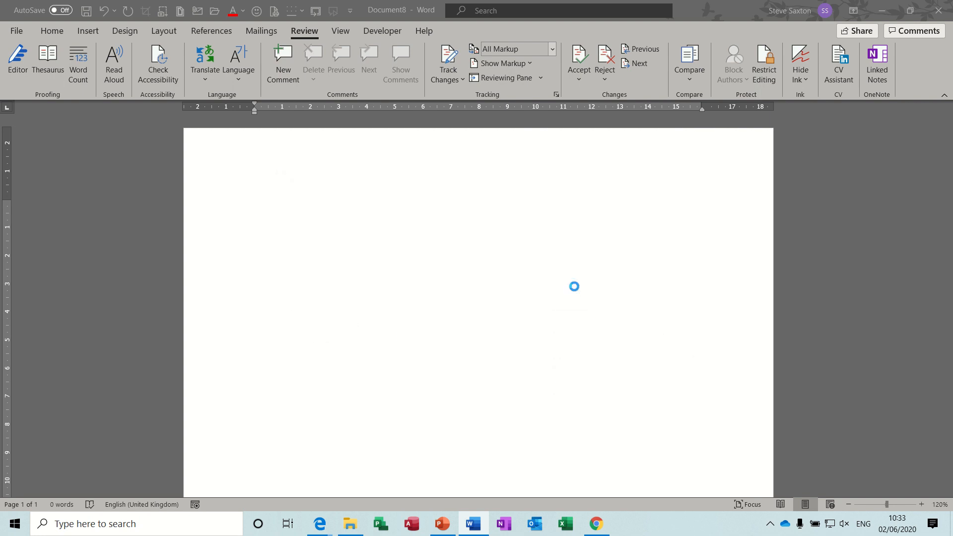
Step: Accept the inserted Lorimer sentence, leaving zero revisions in the combined document
click(506, 78)
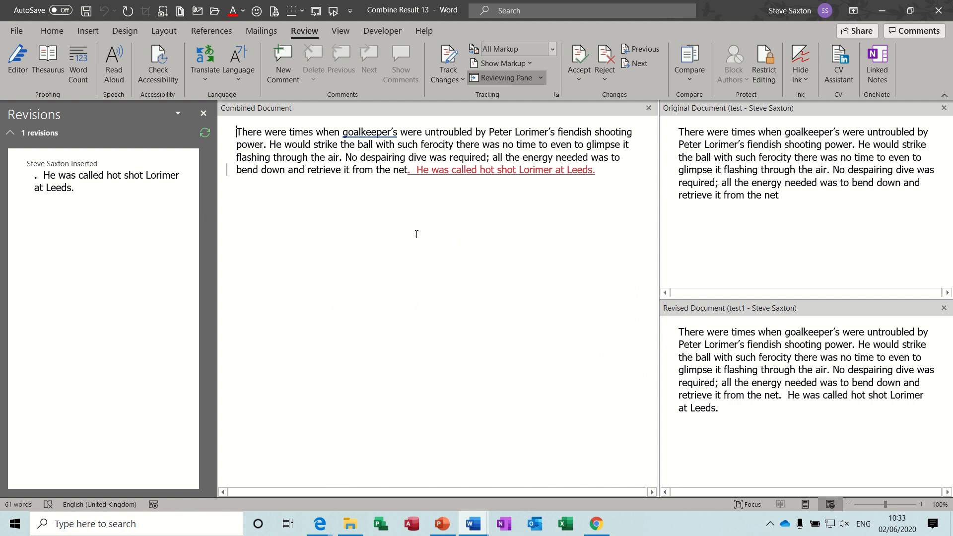
mouse_move(514, 151)
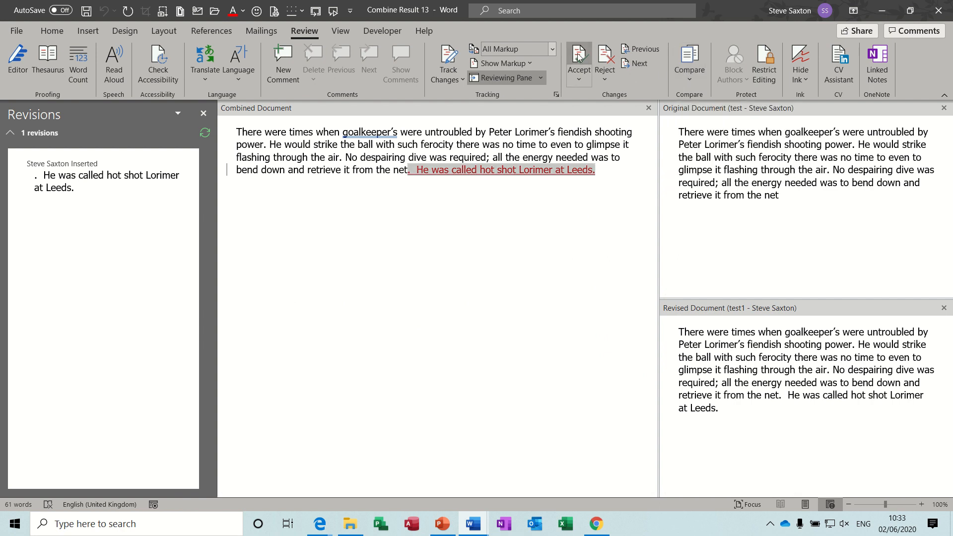
click(578, 58)
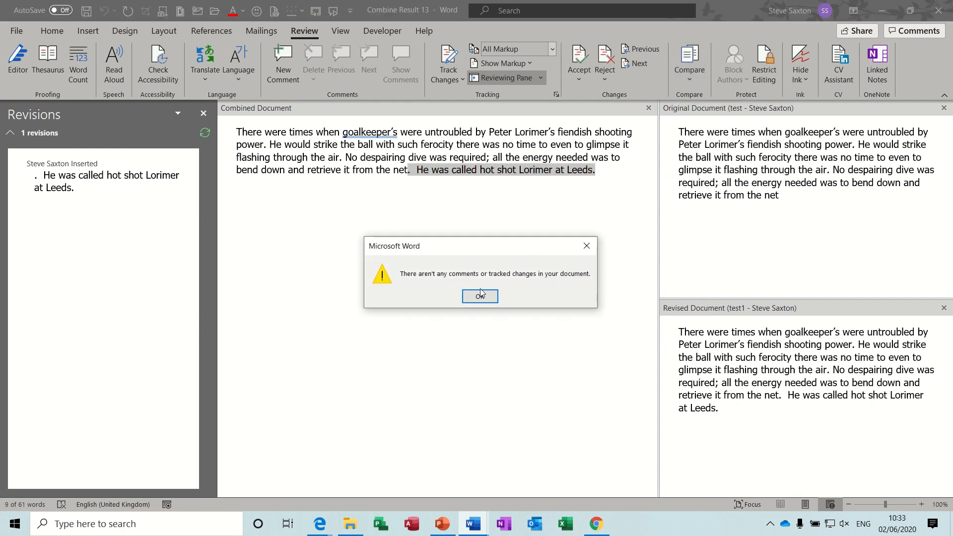
click(479, 296)
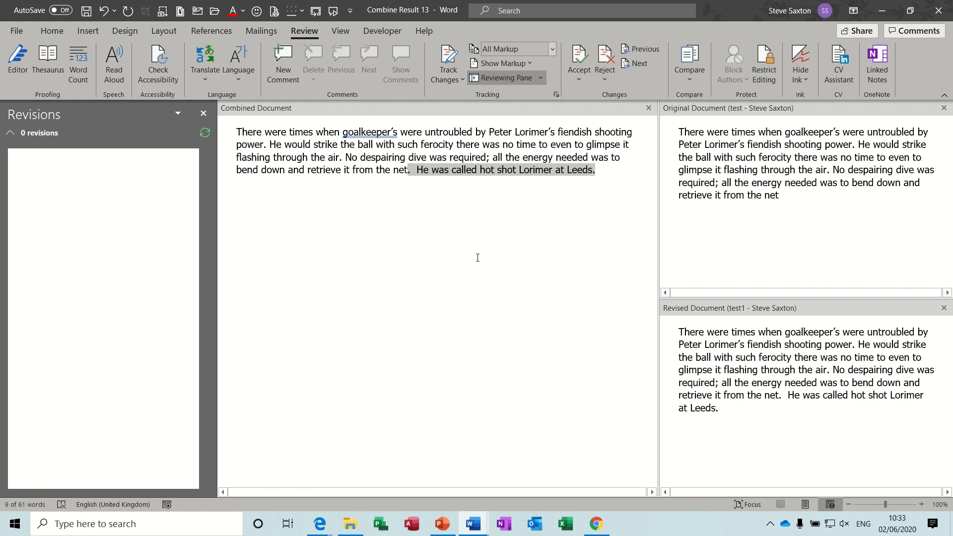
click(689, 64)
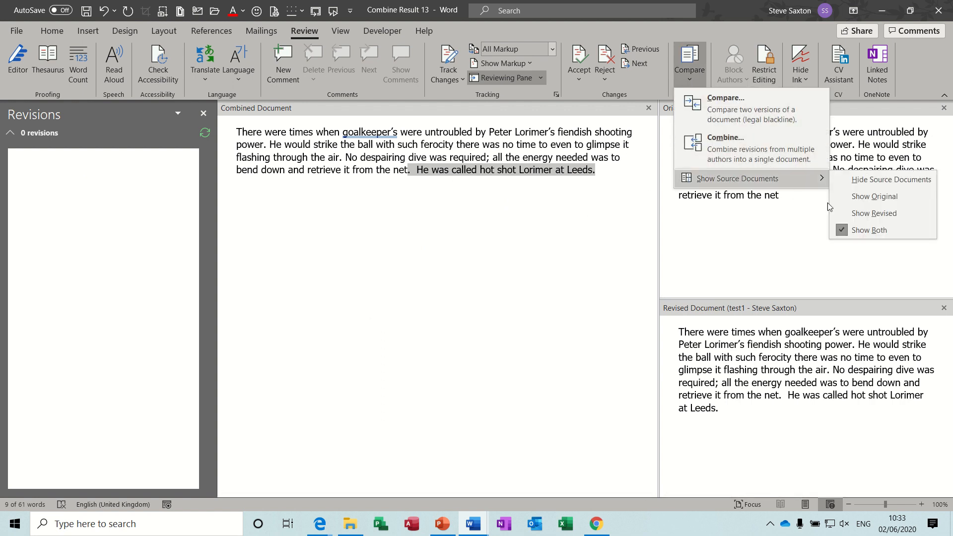
Step: Hide the source documents and close the Combine Result window
click(891, 179)
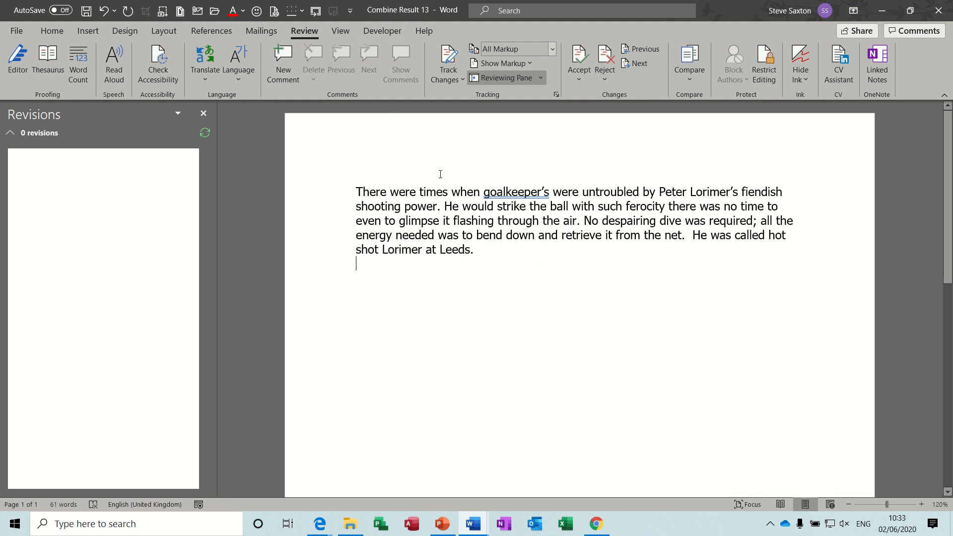
mouse_move(634, 213)
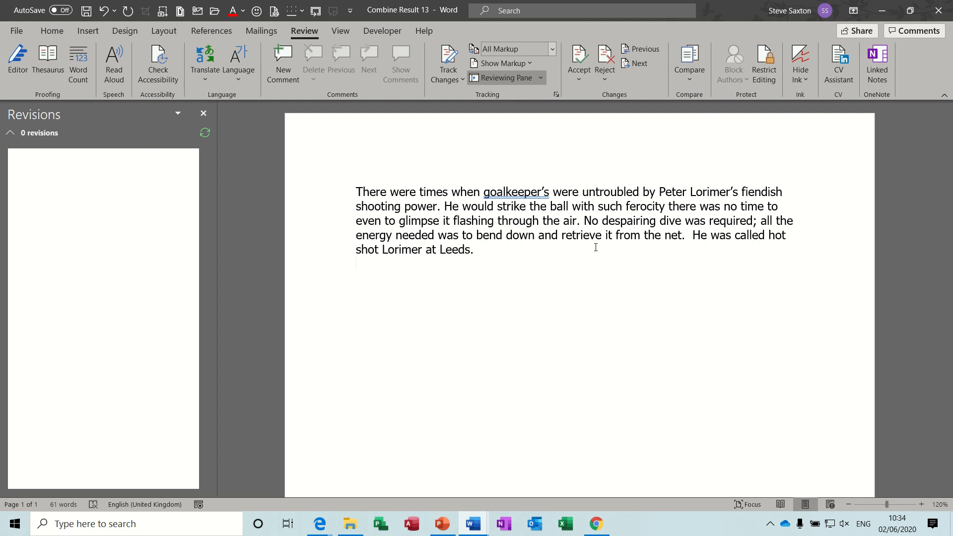
click(357, 263)
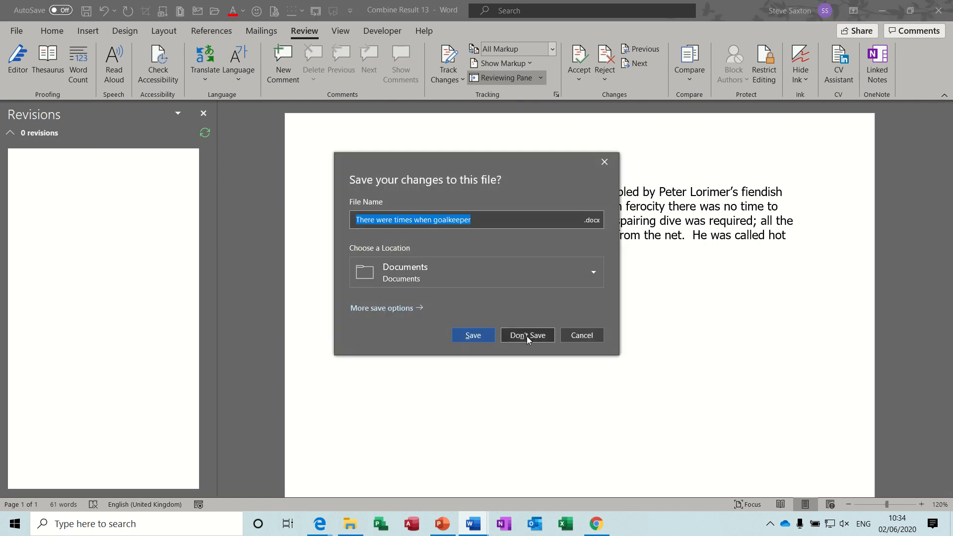
Step: Discard the combined result unsaved and open the Insert tab's Object dropdown
click(527, 335)
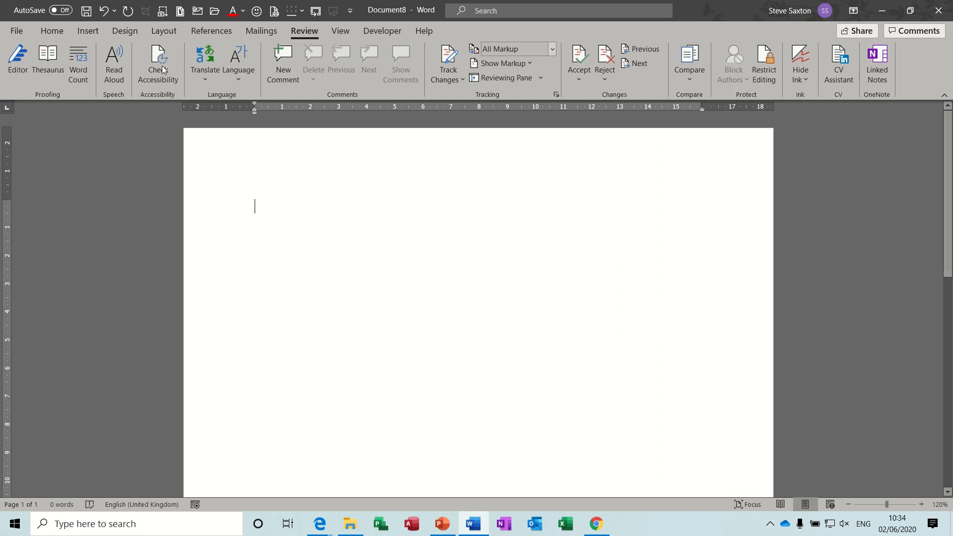
click(87, 30)
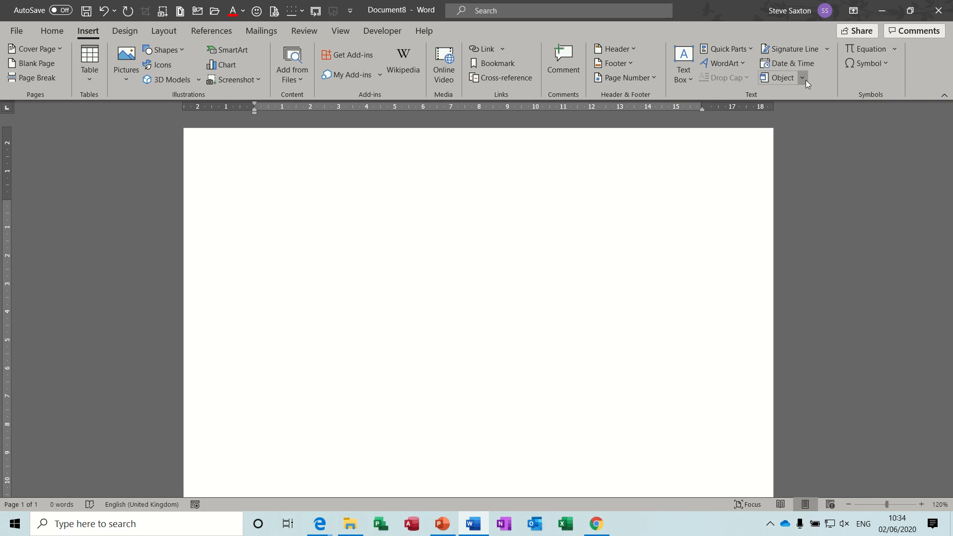
click(801, 78)
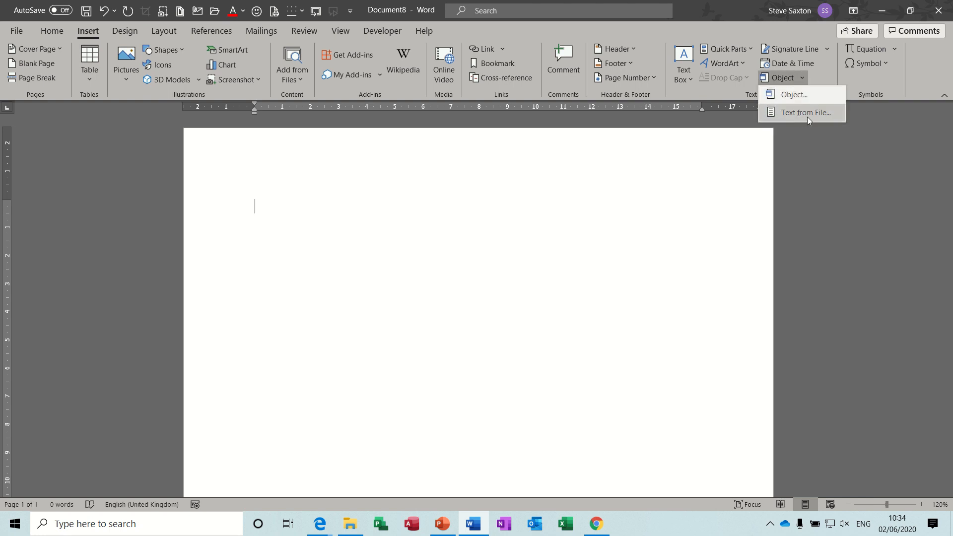
mouse_move(809, 115)
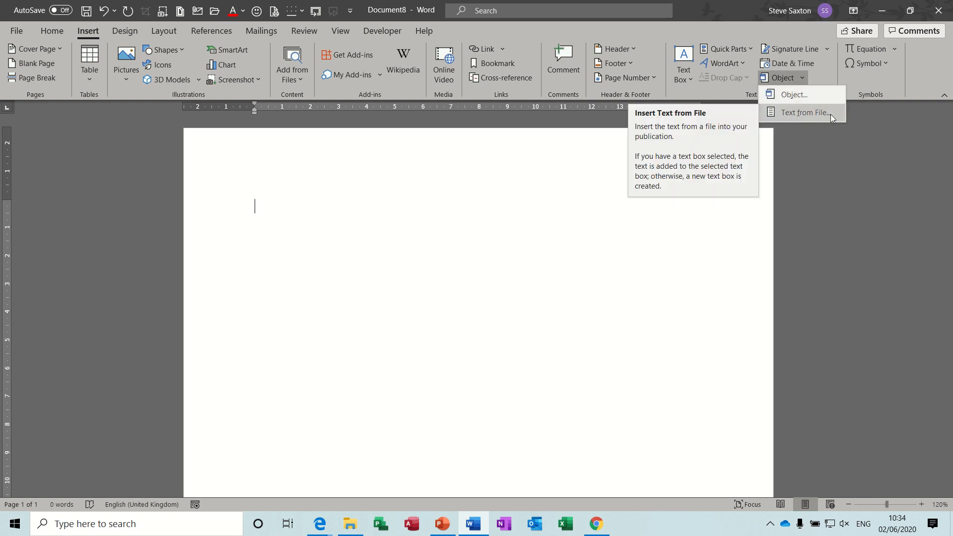
mouse_move(778, 115)
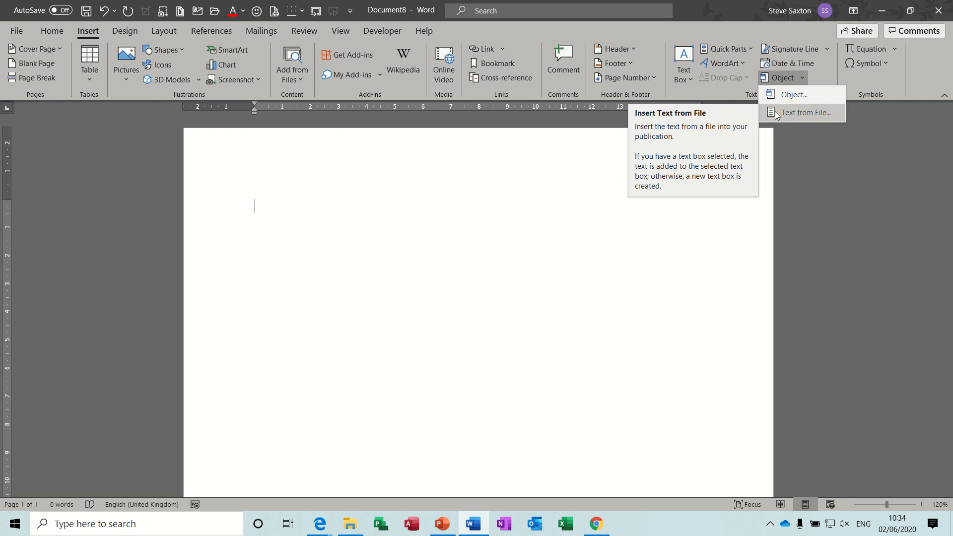
mouse_move(780, 117)
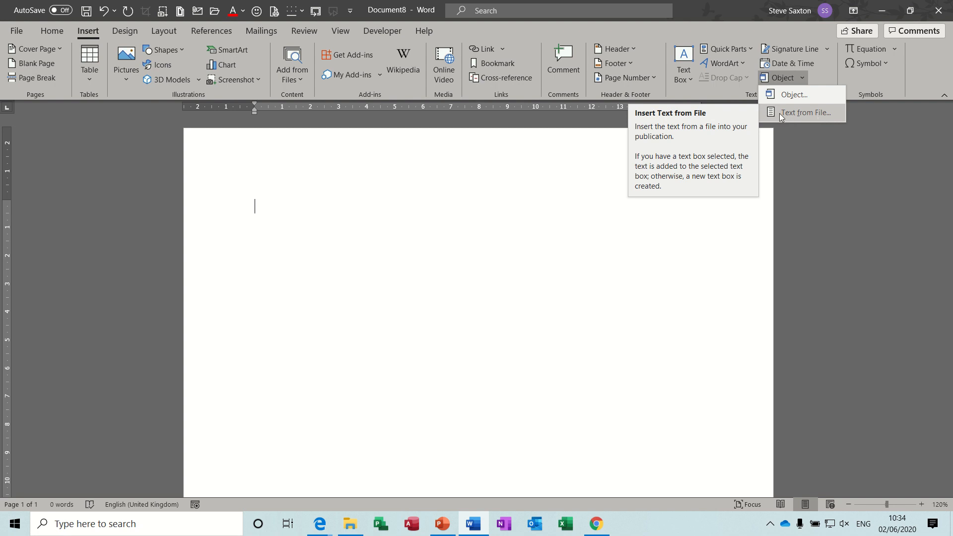
mouse_move(794, 118)
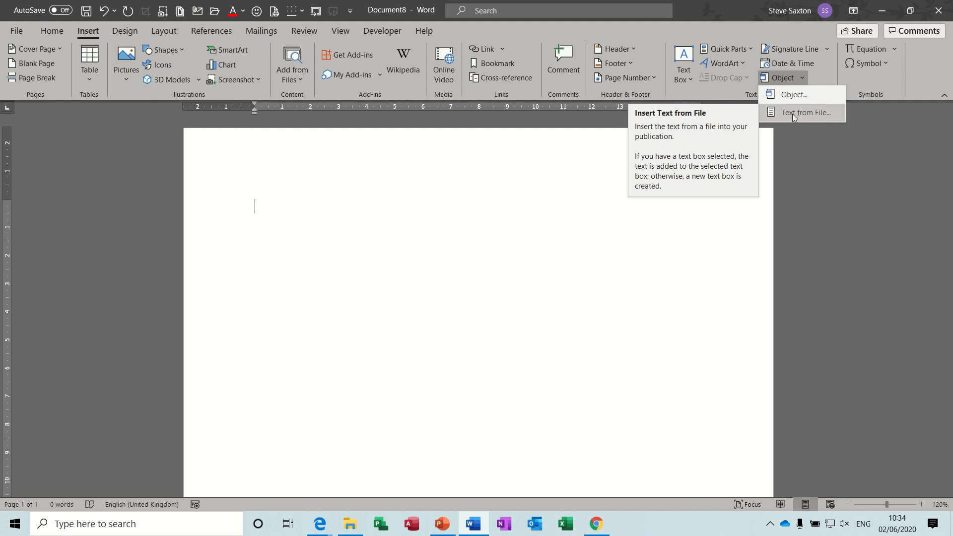
Step: Select test1, test and bio in the Text from File dialog and insert them
click(806, 112)
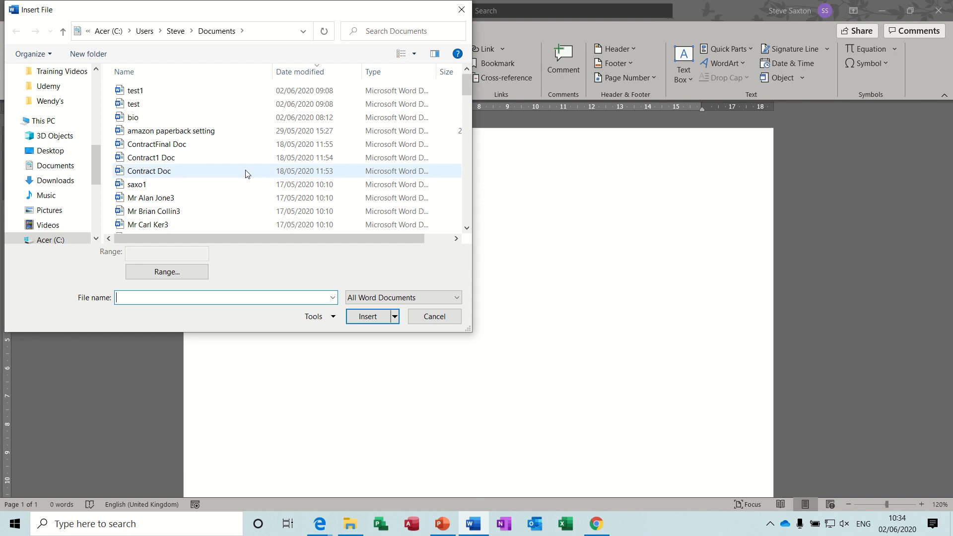
click(135, 90)
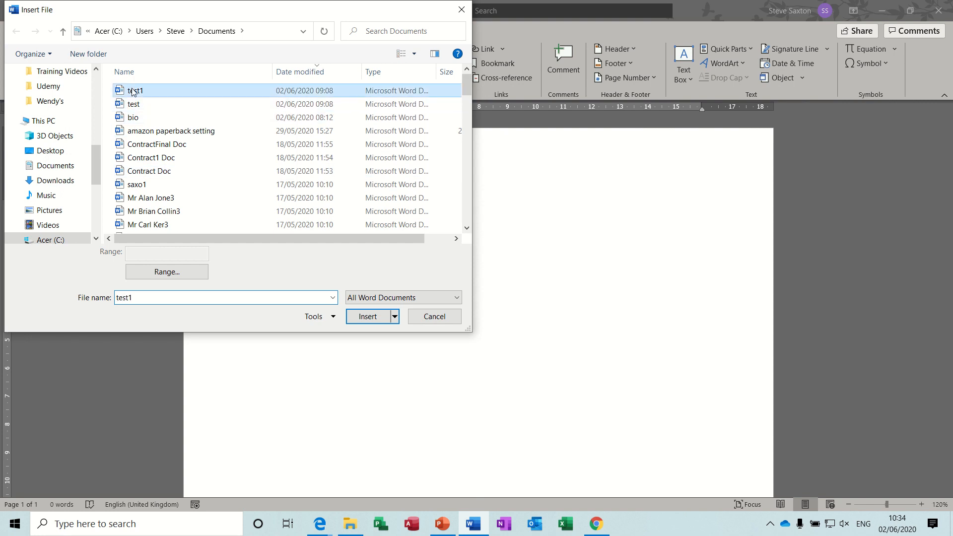
click(133, 117)
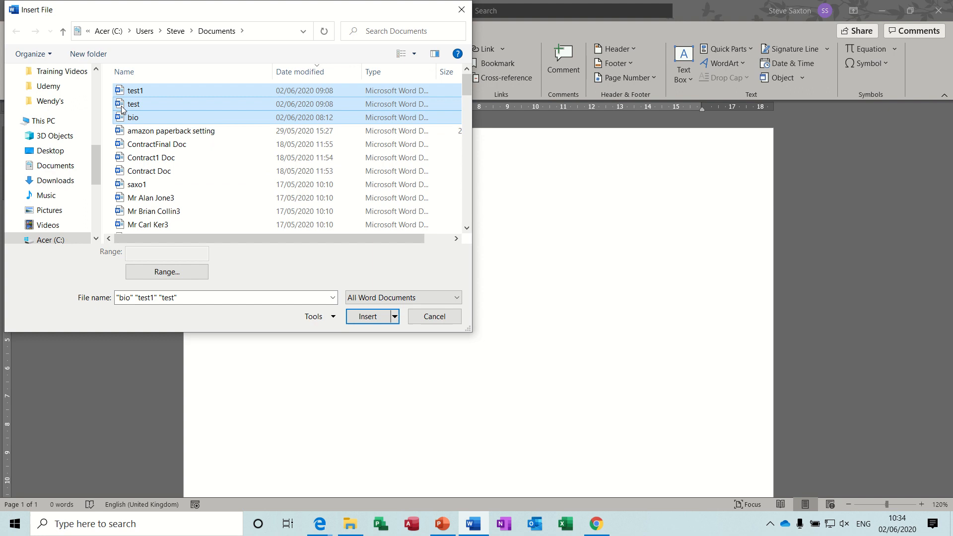
click(367, 316)
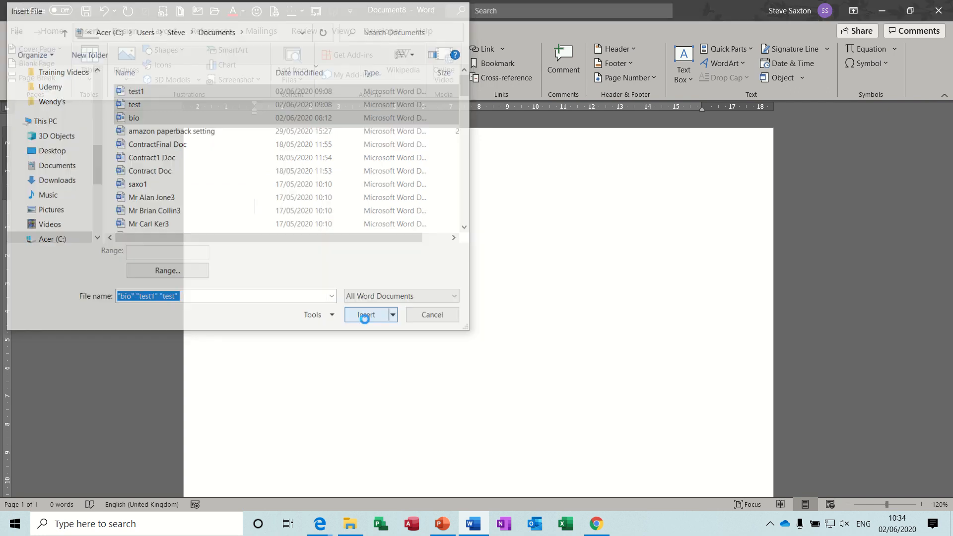
Step: Confirm the insertion so the two Lorimer paragraphs and the bio paragraph appear
click(365, 314)
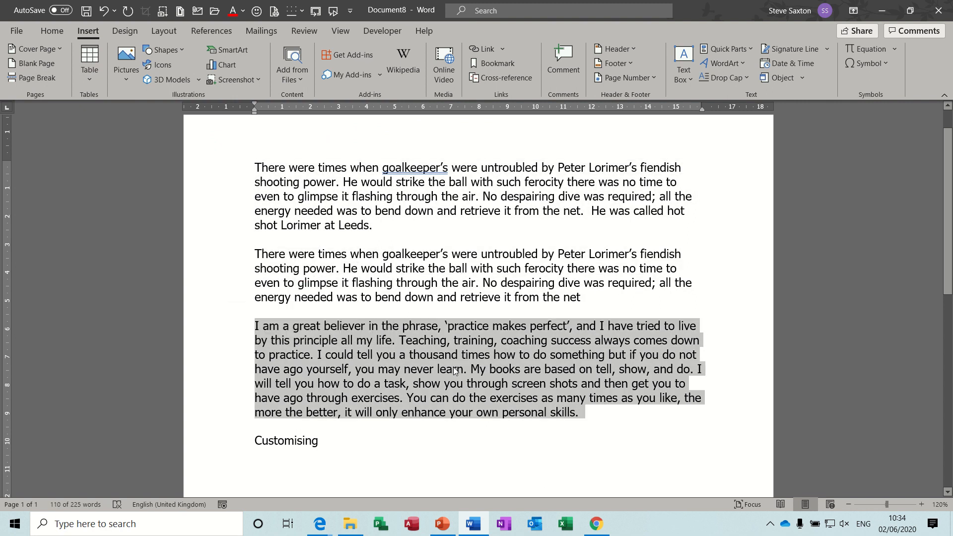
mouse_move(430, 404)
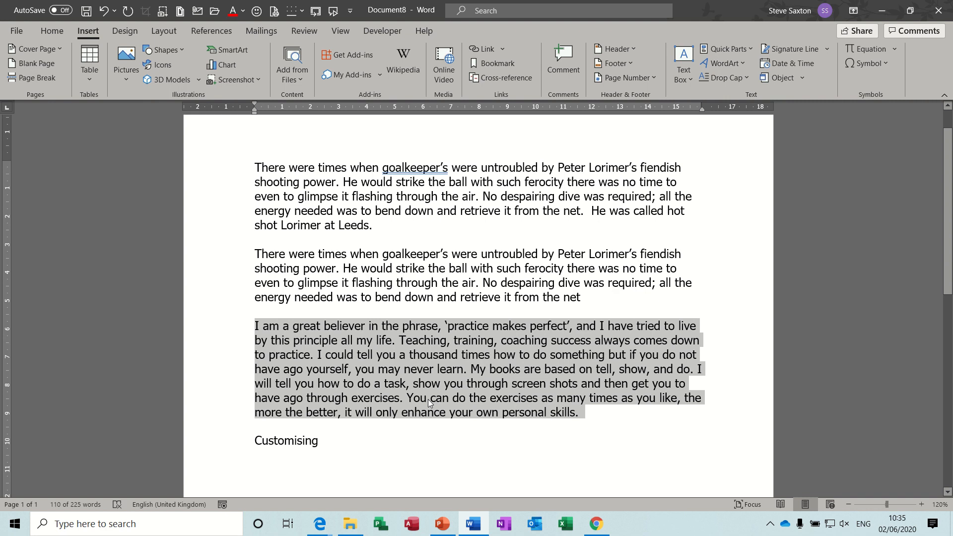
mouse_move(582, 379)
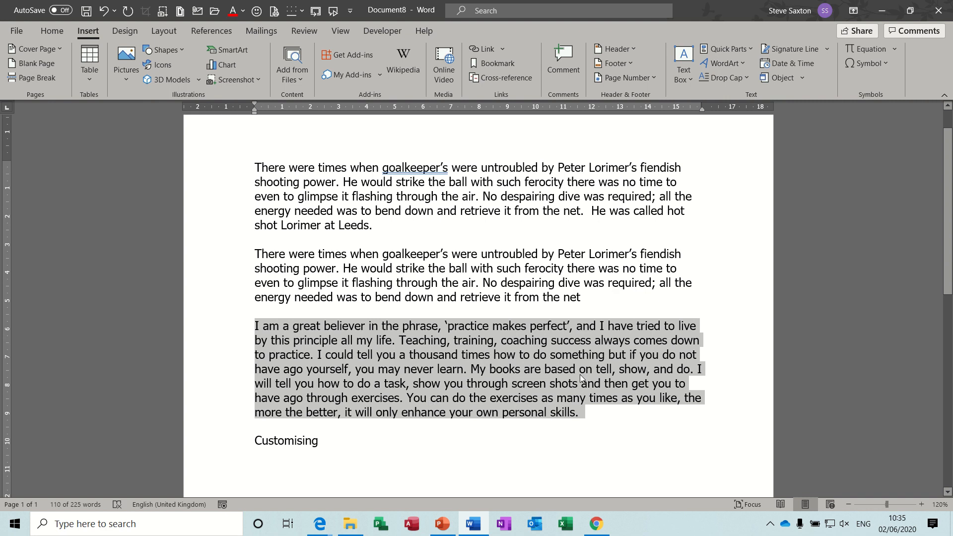